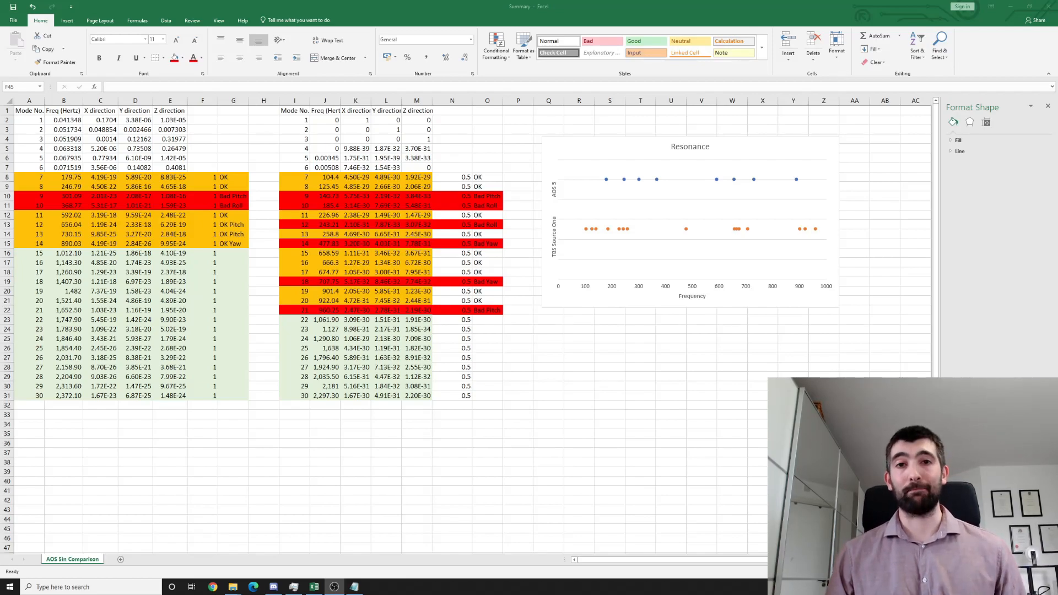
pyautogui.moveTo(666, 309)
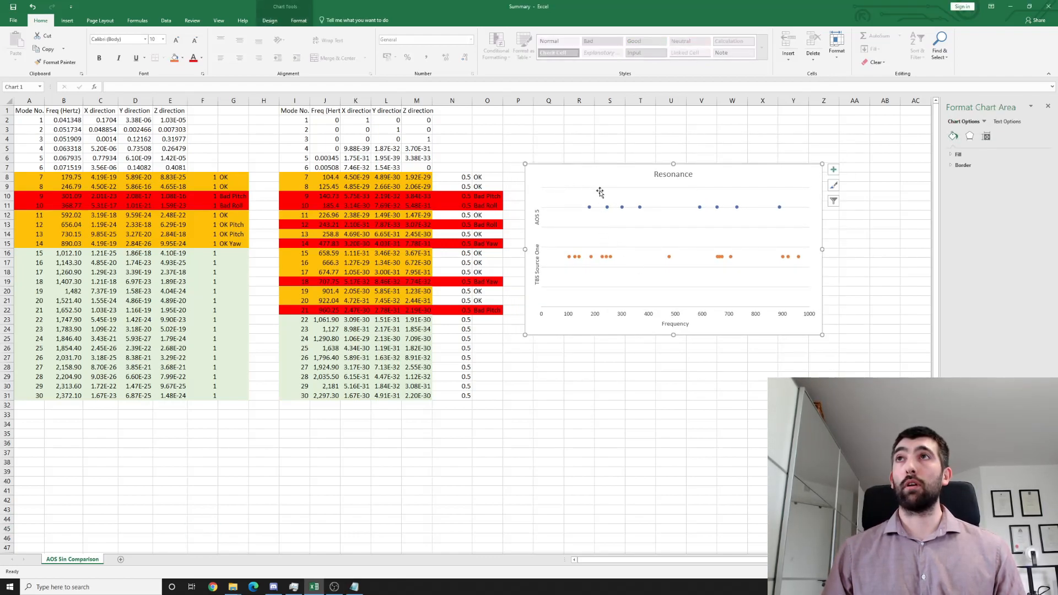
pyautogui.moveTo(572, 279)
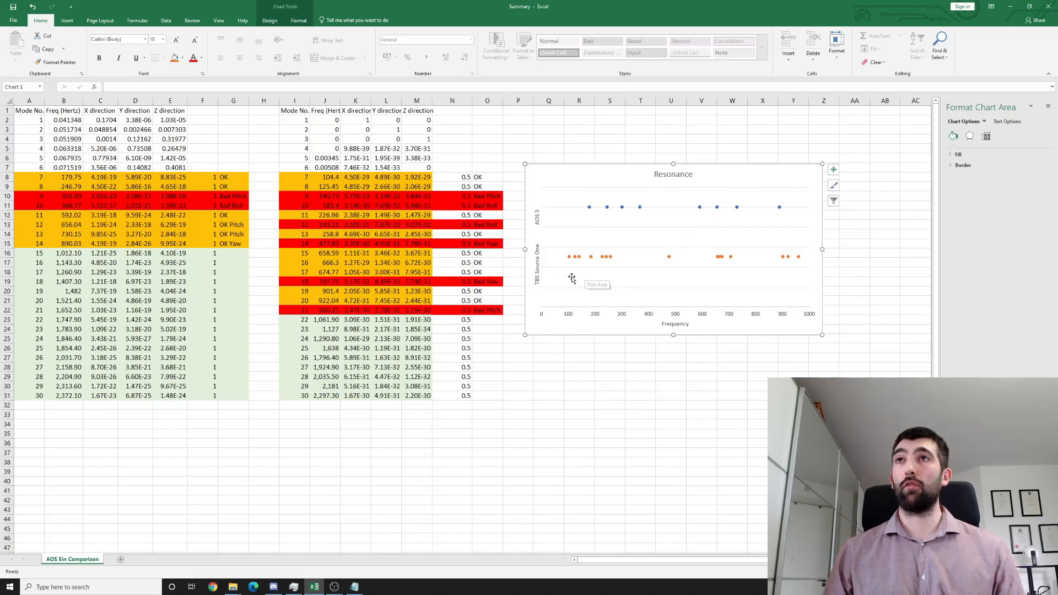
pyautogui.moveTo(536, 311)
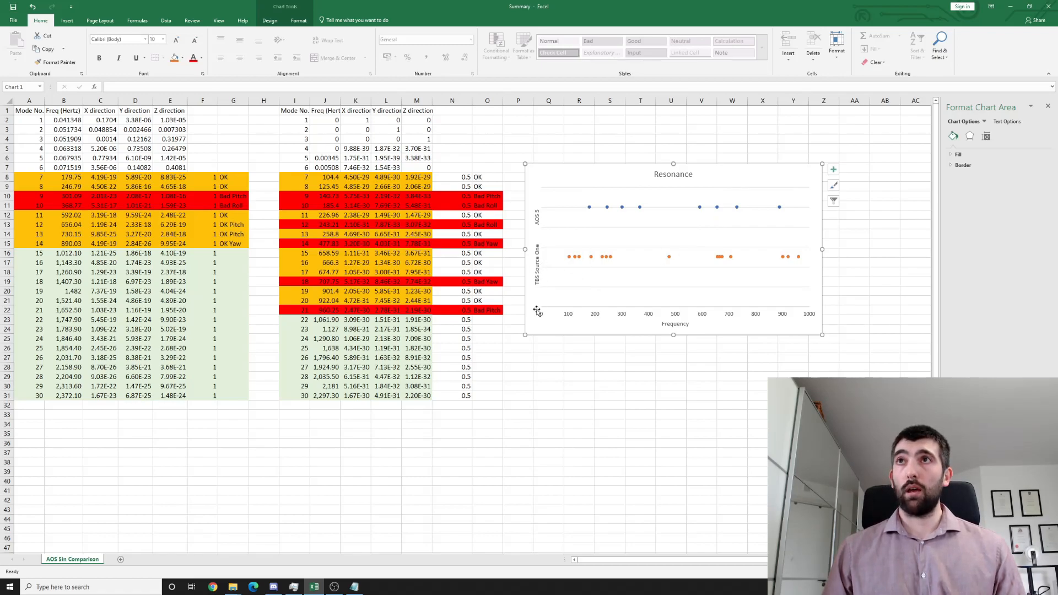
pyautogui.moveTo(538, 252)
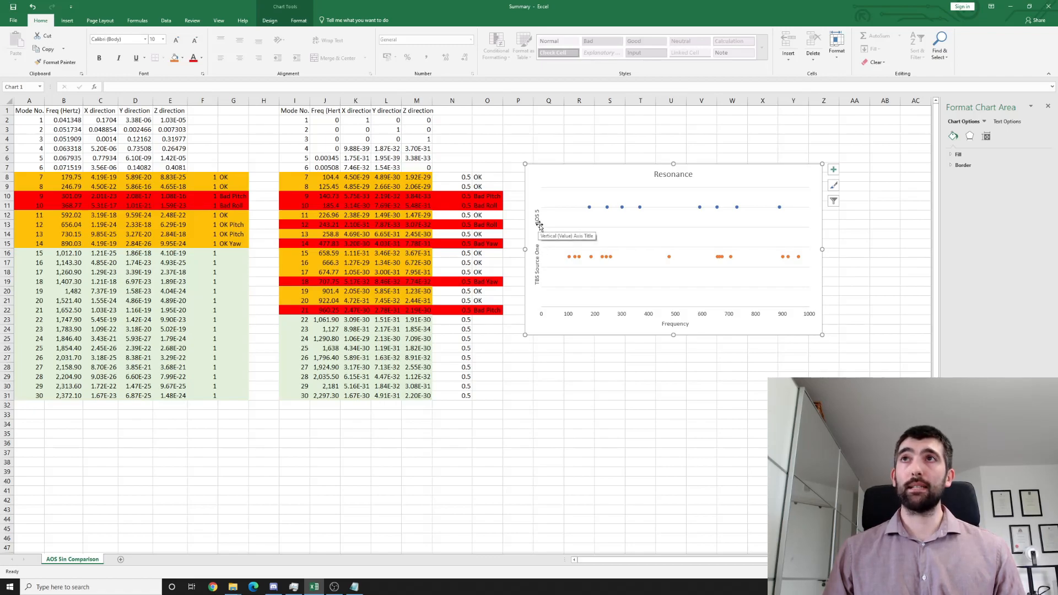
pyautogui.moveTo(550, 319)
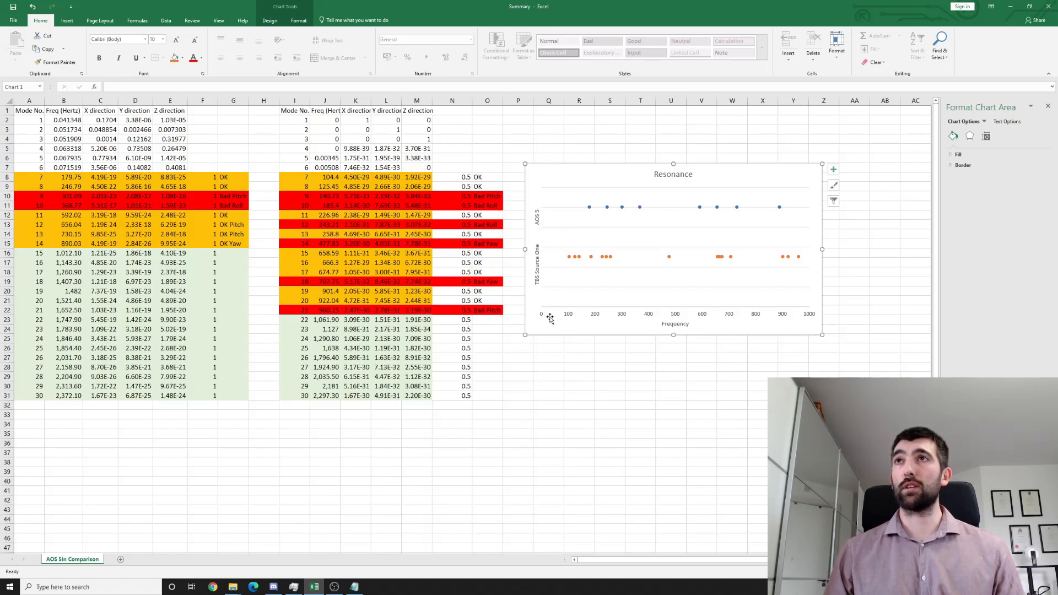
pyautogui.moveTo(555, 316)
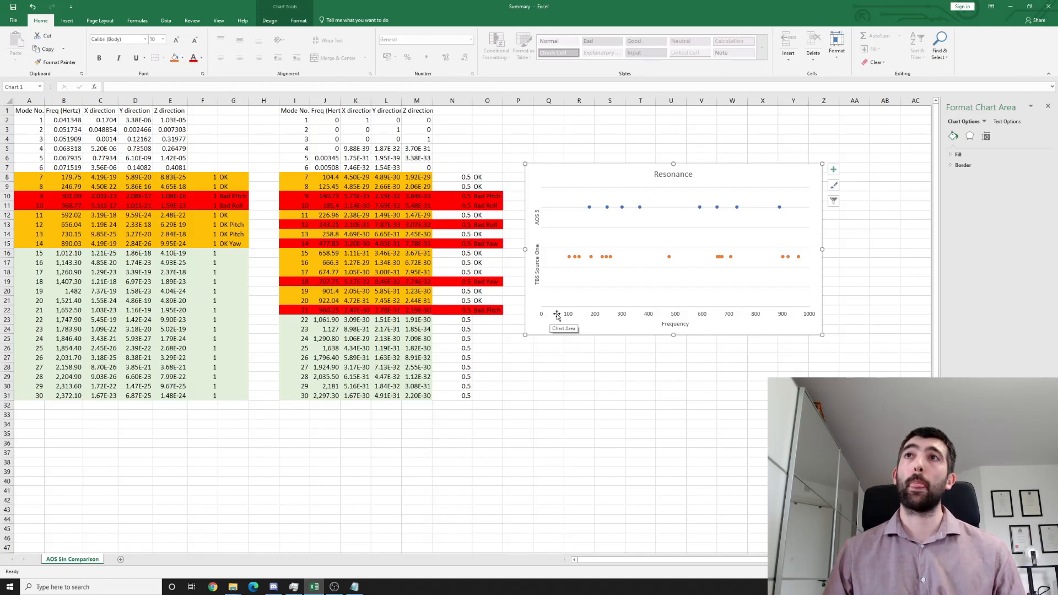
pyautogui.moveTo(668, 262)
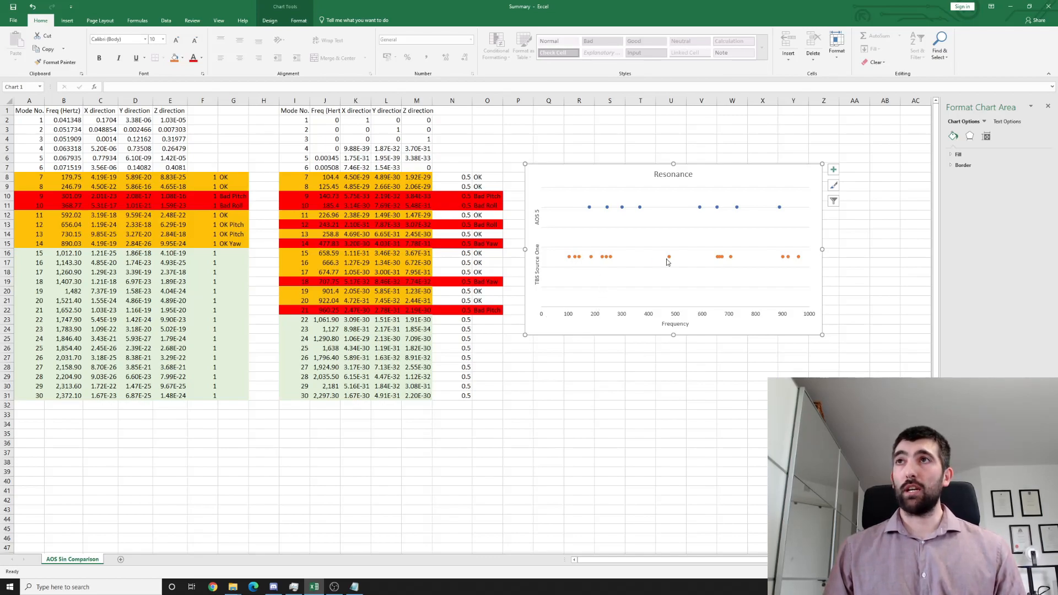
pyautogui.moveTo(602, 262)
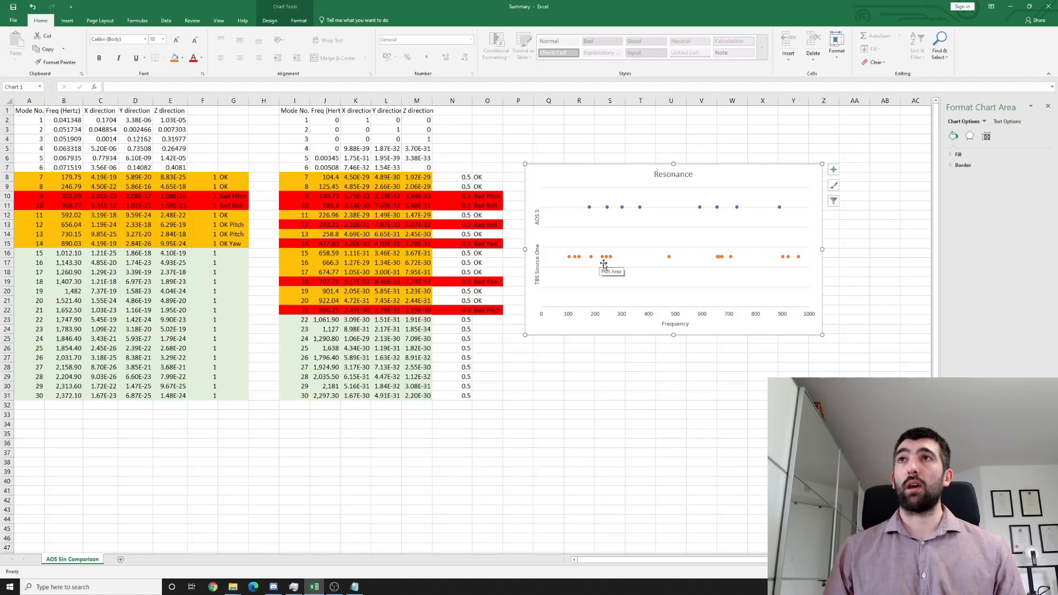
pyautogui.moveTo(568, 261)
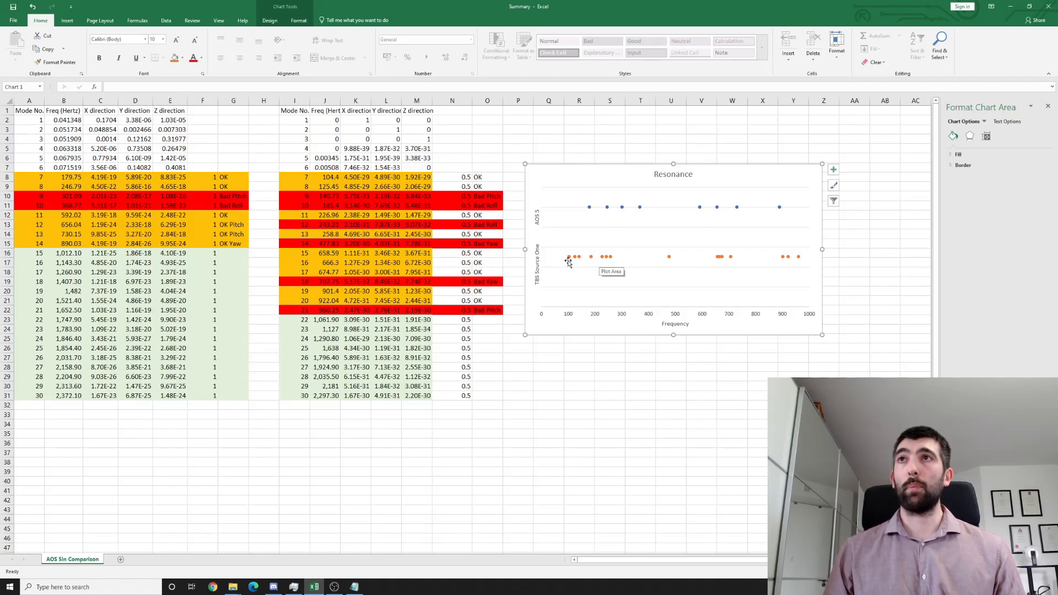
pyautogui.moveTo(524, 336)
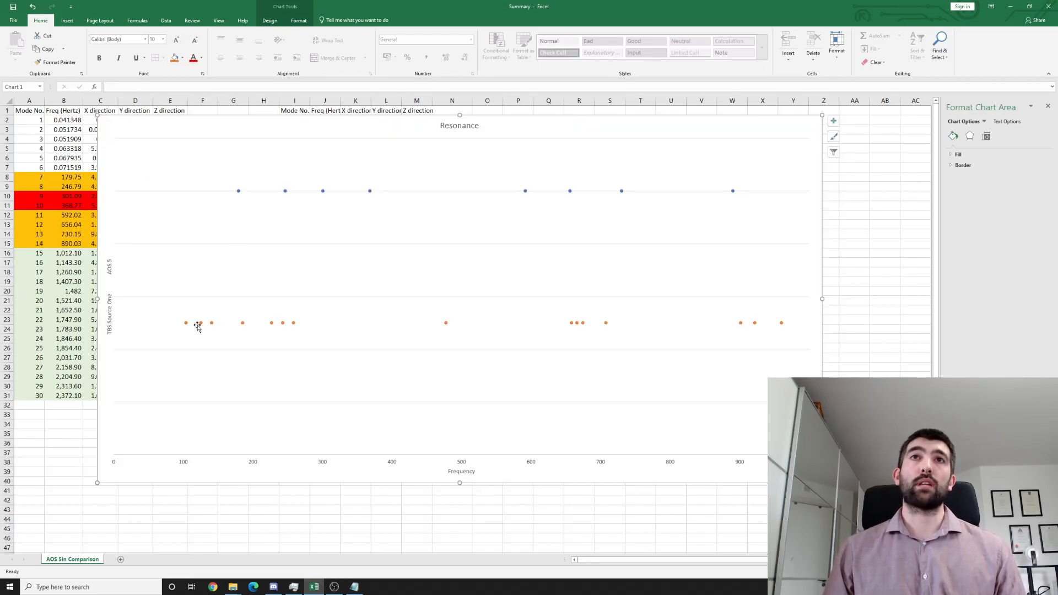
pyautogui.moveTo(211, 323)
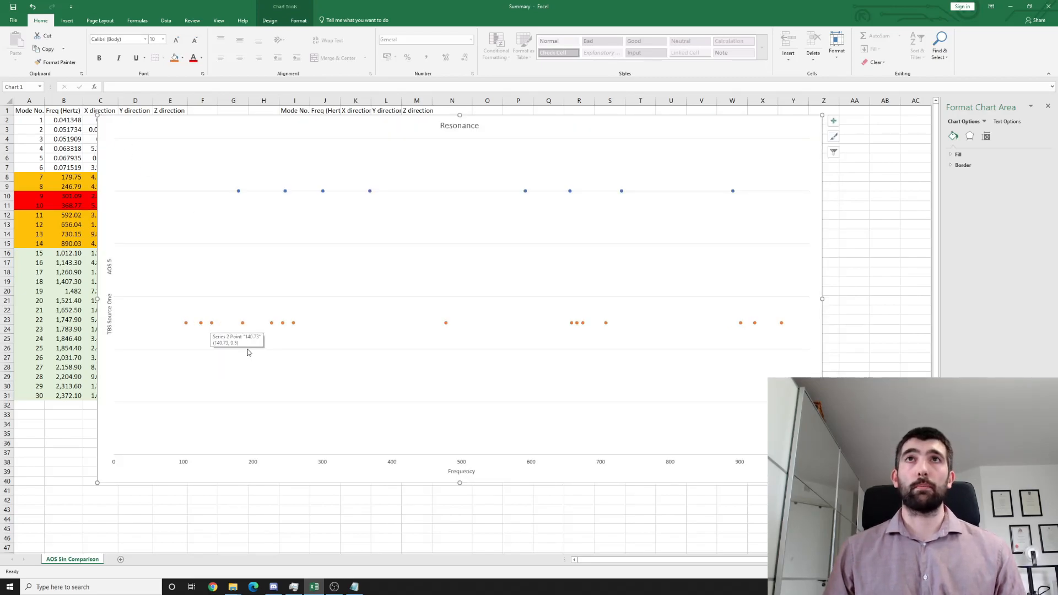
pyautogui.moveTo(195, 330)
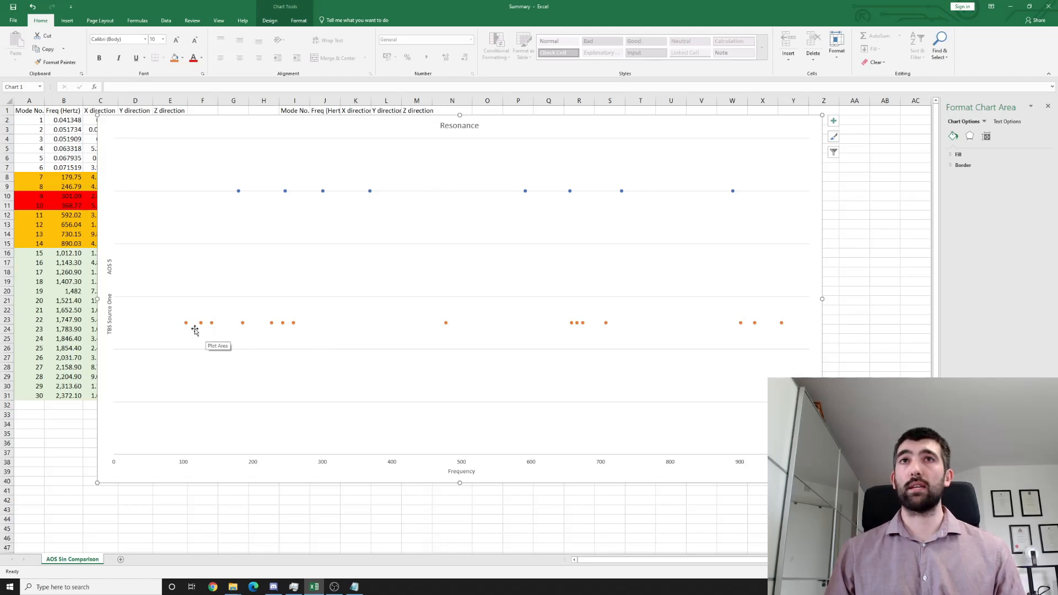
pyautogui.moveTo(449, 326)
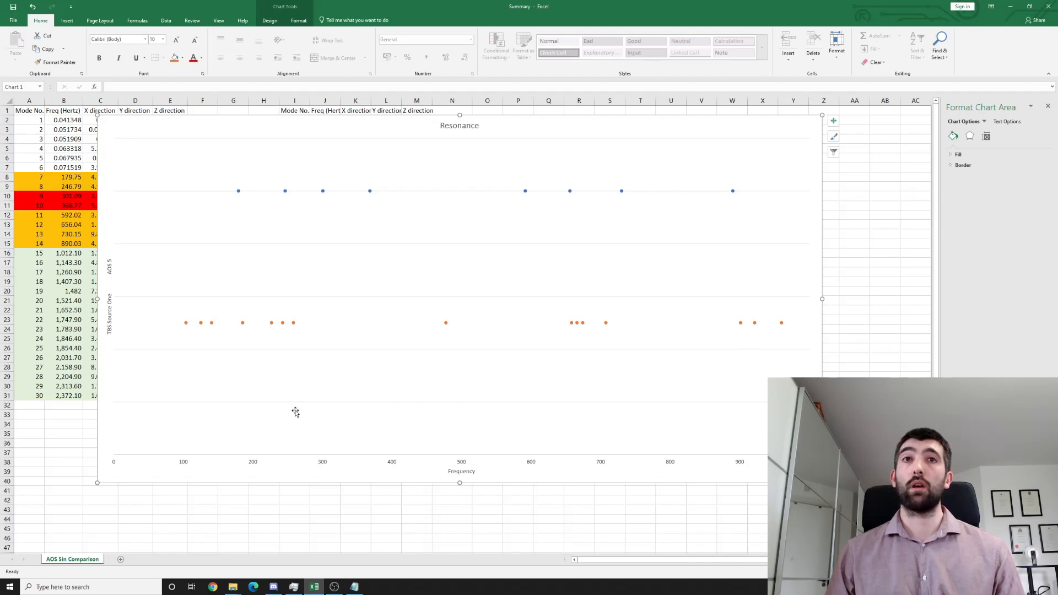
pyautogui.moveTo(186, 322)
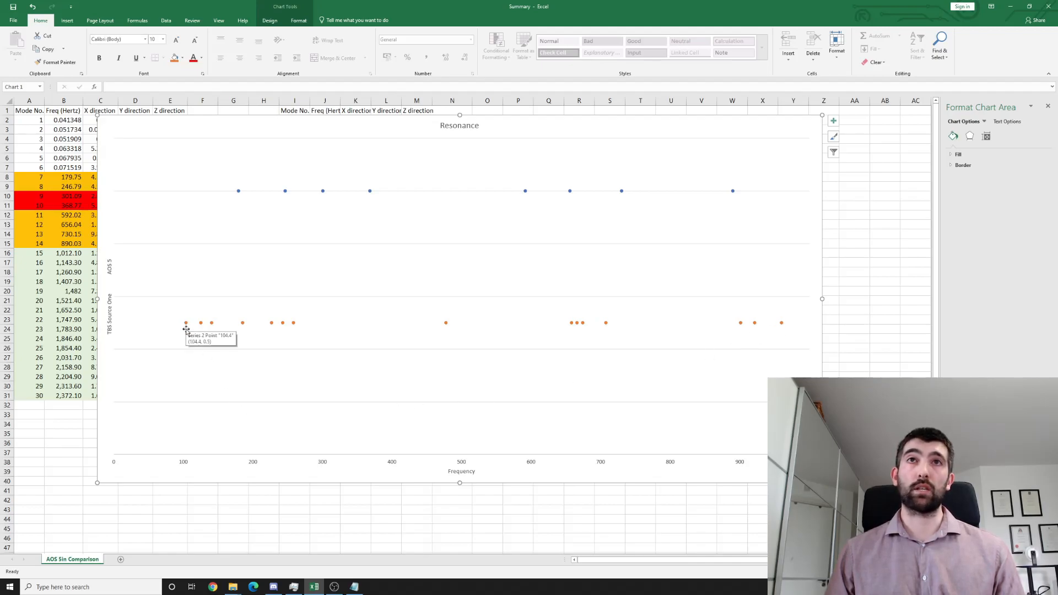
pyautogui.moveTo(183, 463)
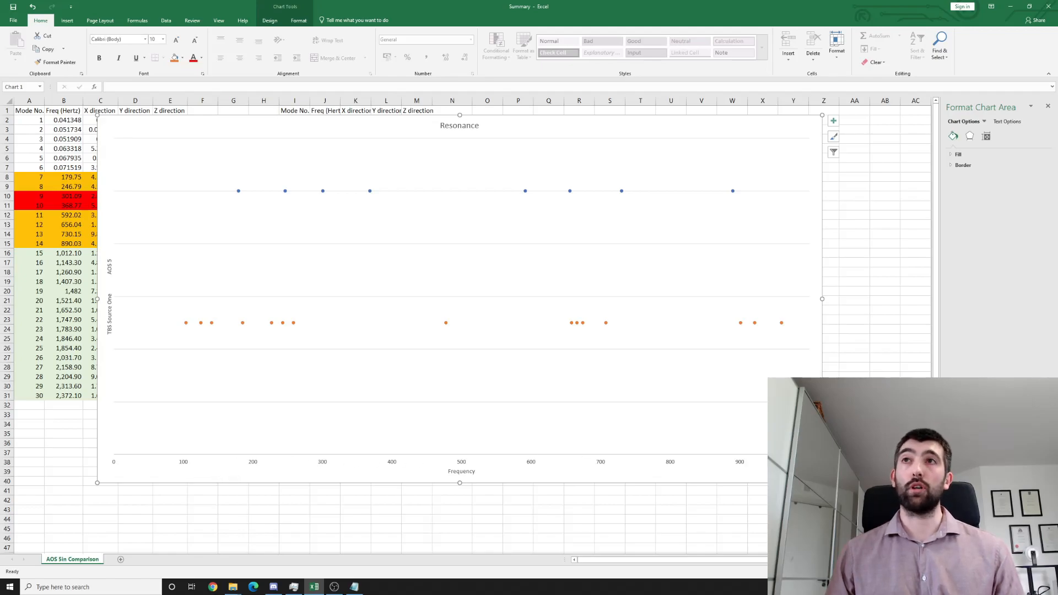
pyautogui.moveTo(375, 389)
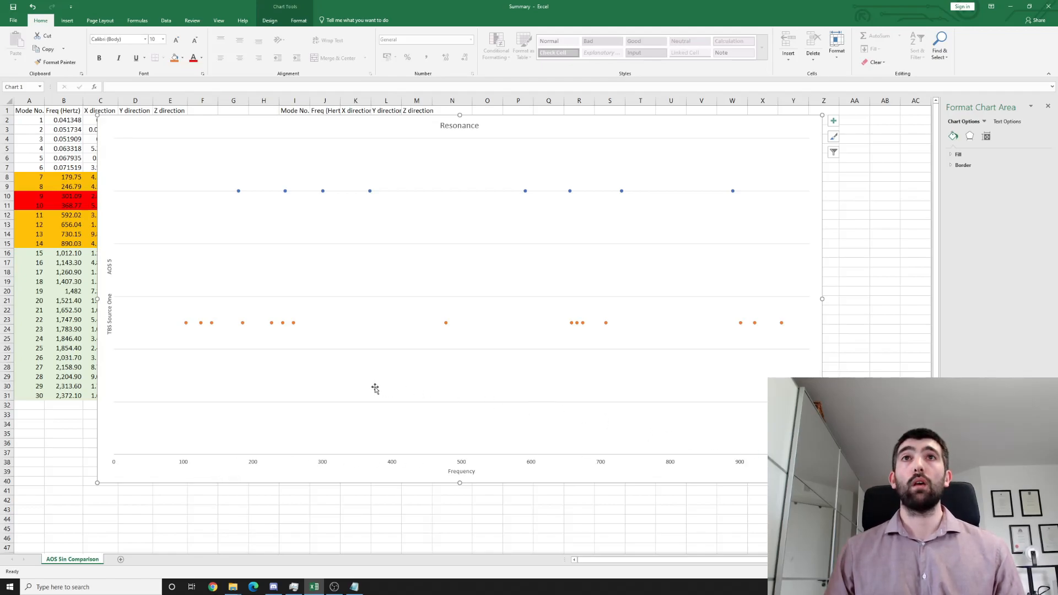
pyautogui.moveTo(184, 327)
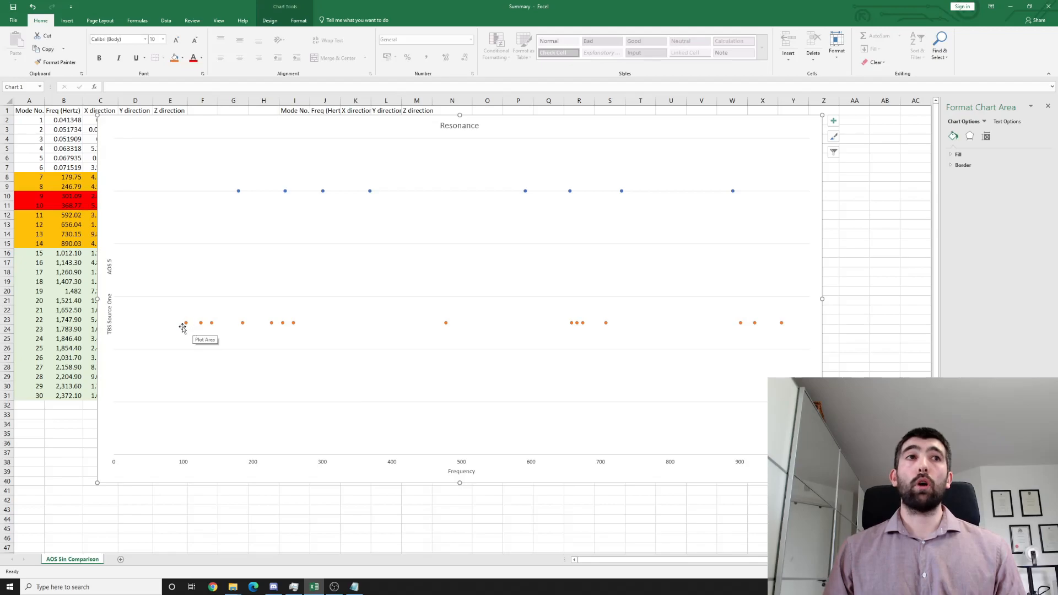
pyautogui.moveTo(187, 324)
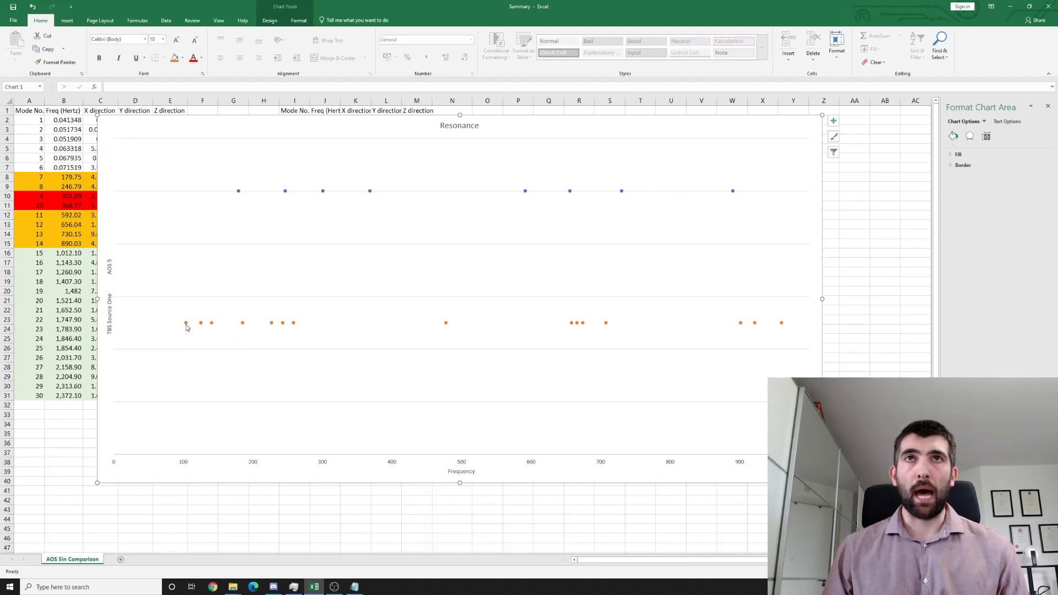
pyautogui.moveTo(187, 349)
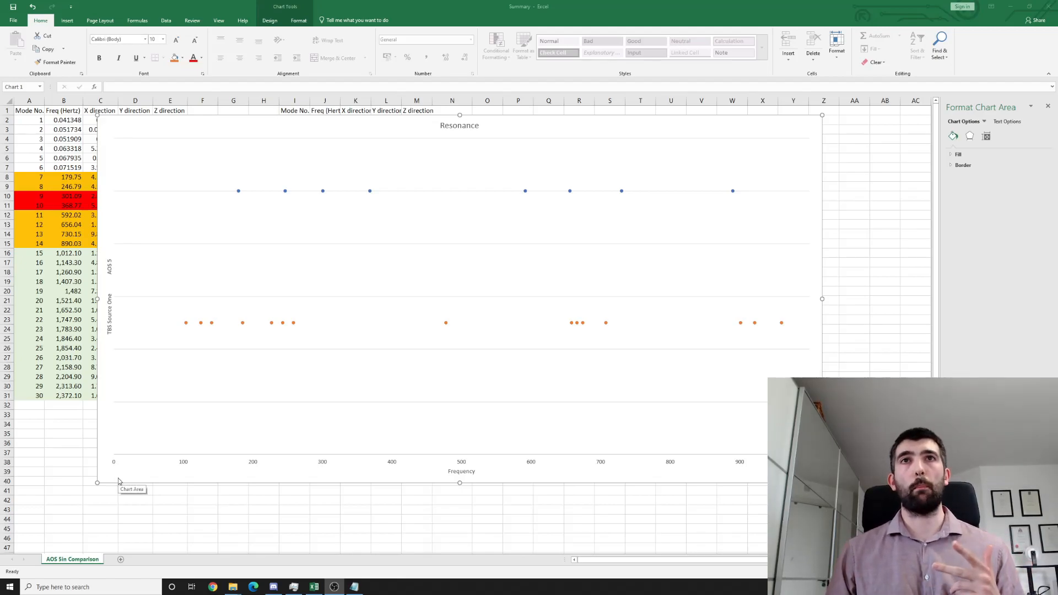
pyautogui.moveTo(175, 474)
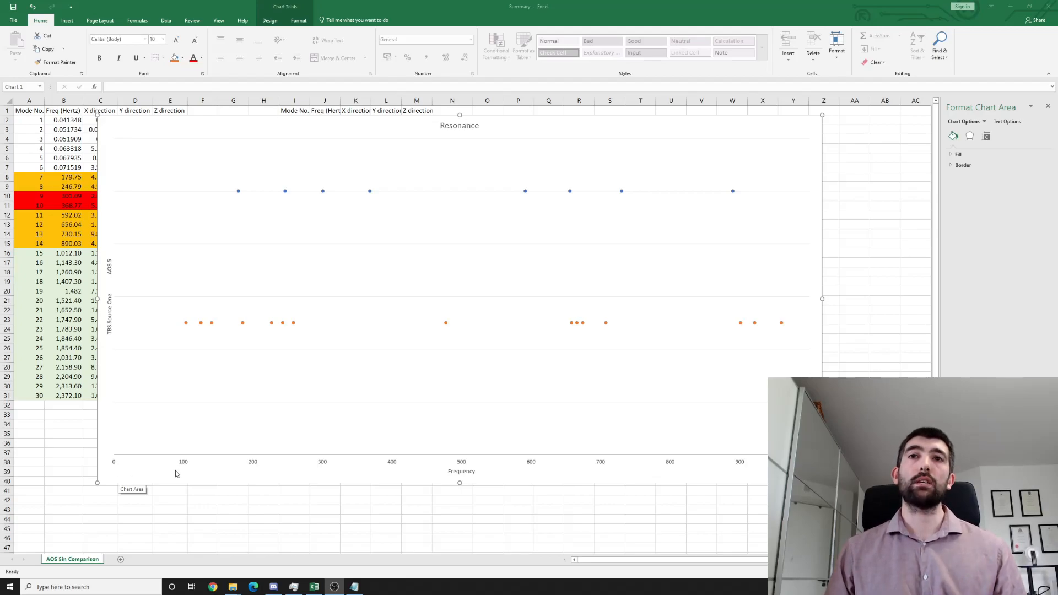
pyautogui.moveTo(229, 533)
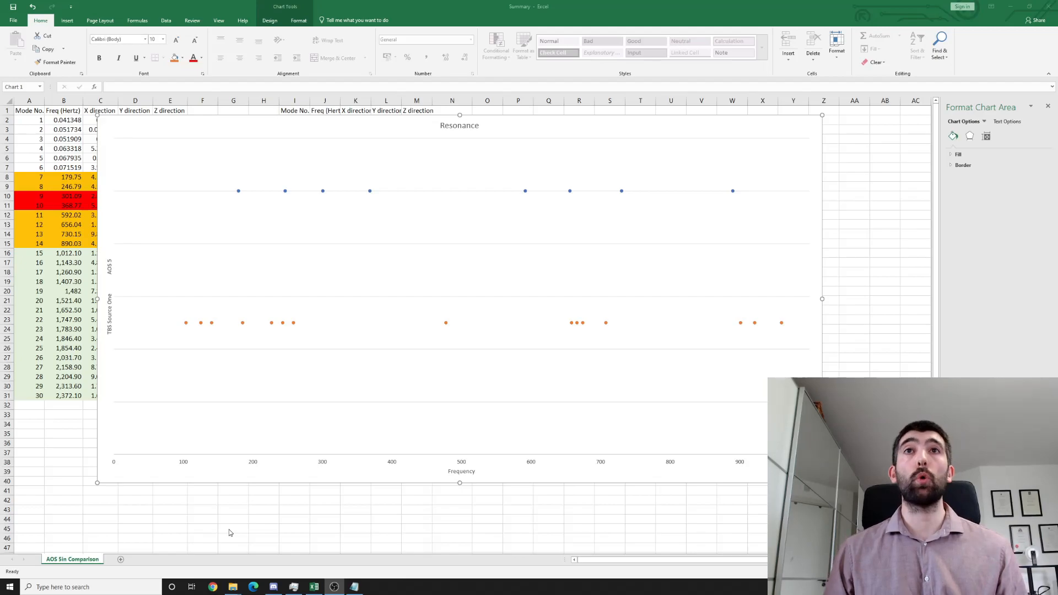
pyautogui.moveTo(110, 299)
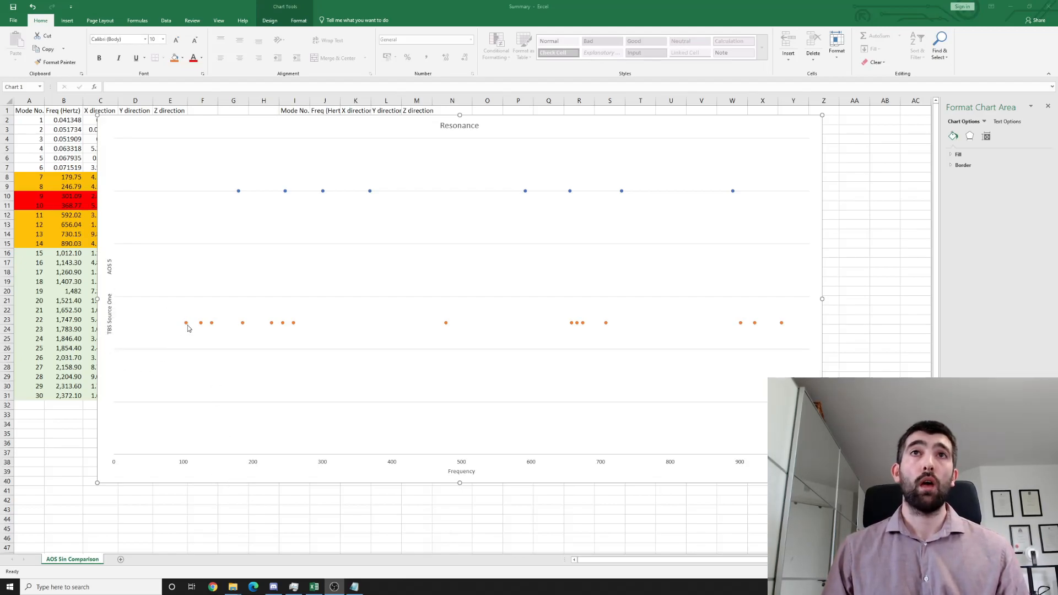
pyautogui.moveTo(189, 327)
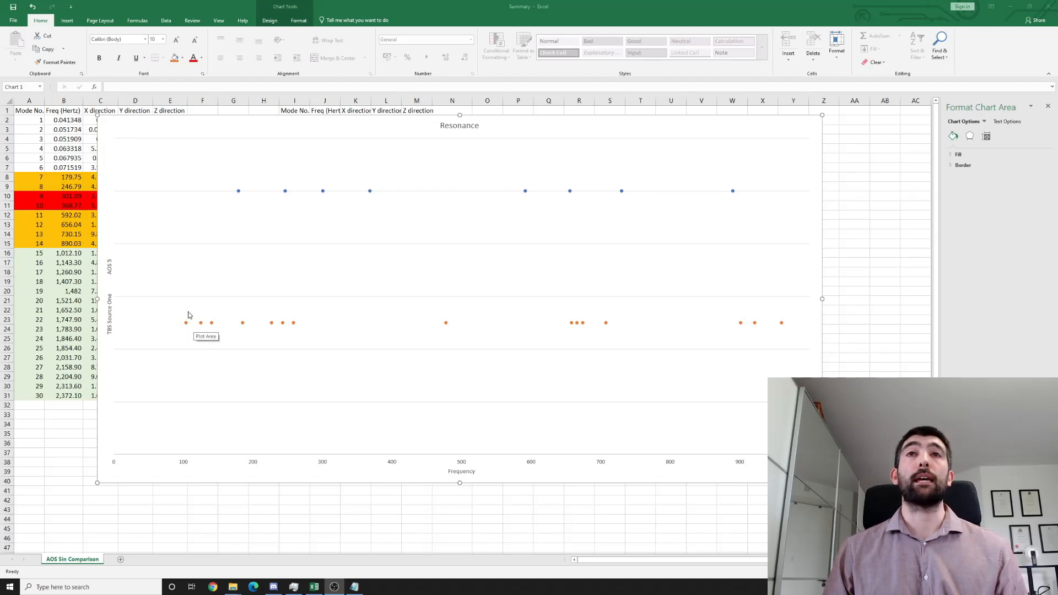
pyautogui.moveTo(135, 343)
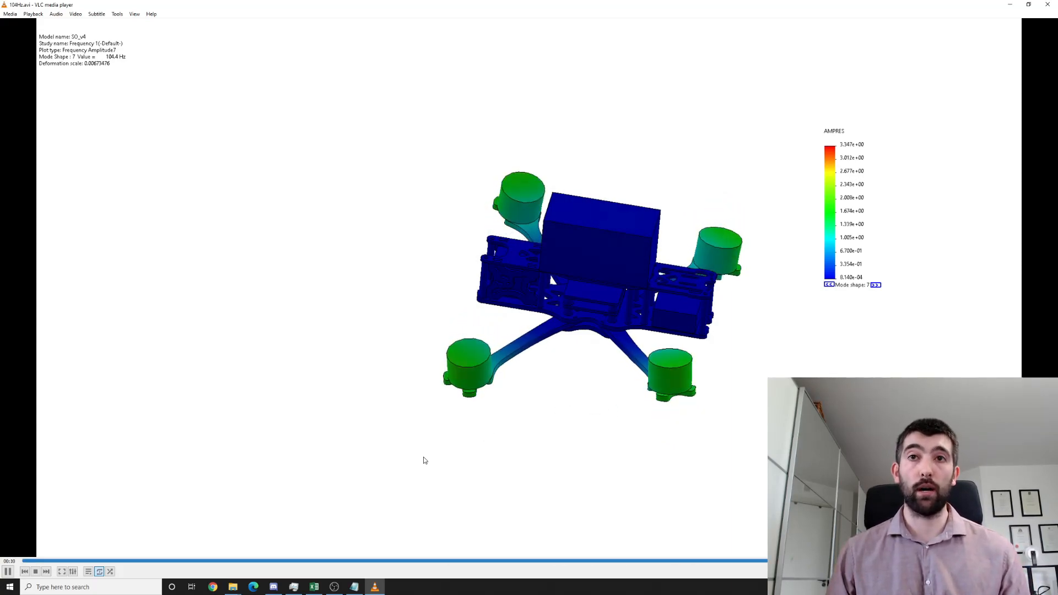
# - Restart the 104Hz.avi mode-shape animation in VLC from the beginning
pyautogui.click(9, 572)
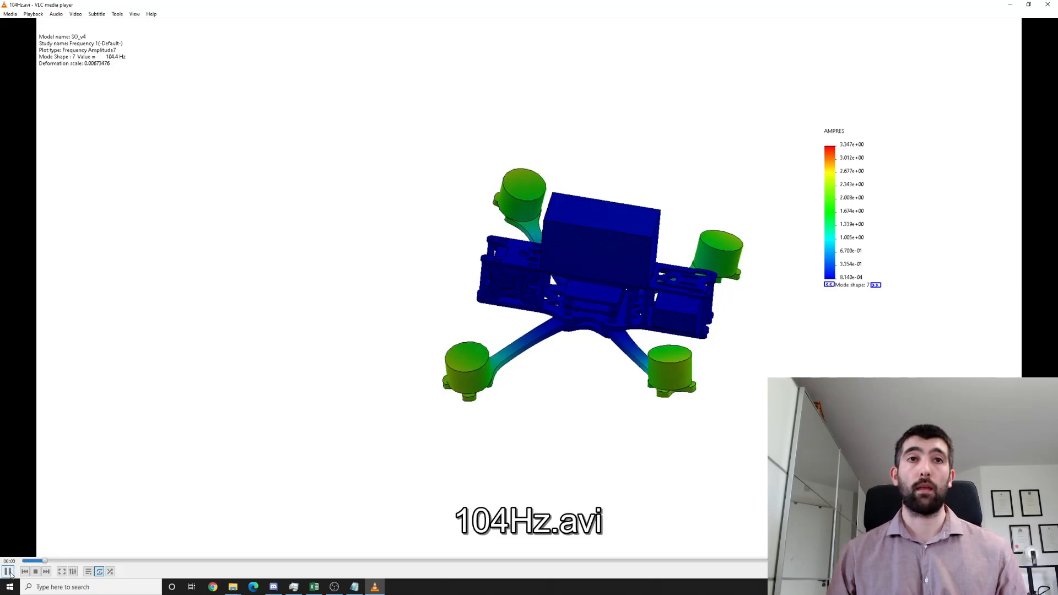
pyautogui.click(9, 572)
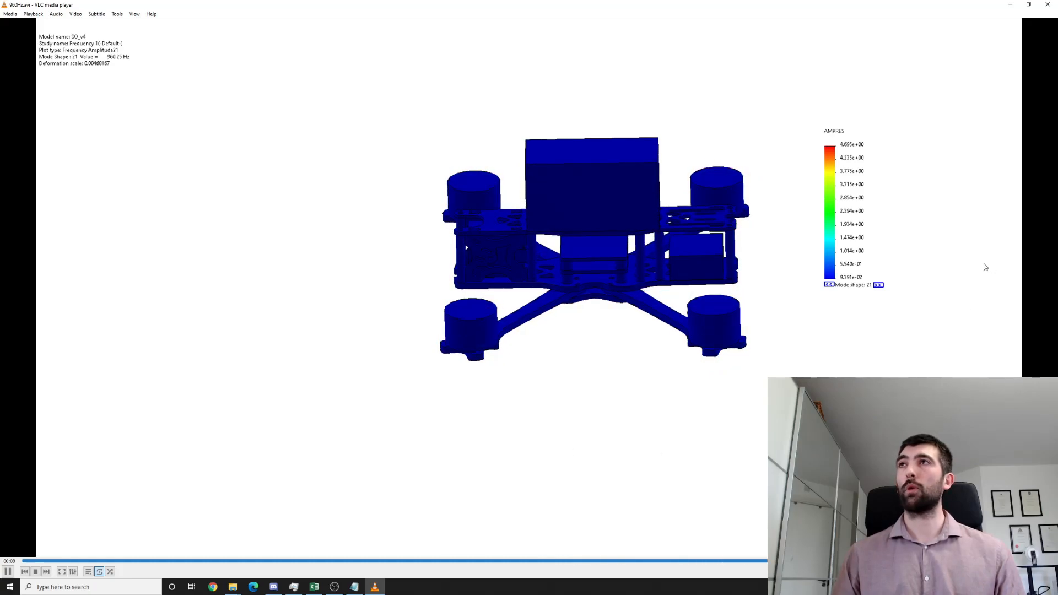
pyautogui.click(314, 587)
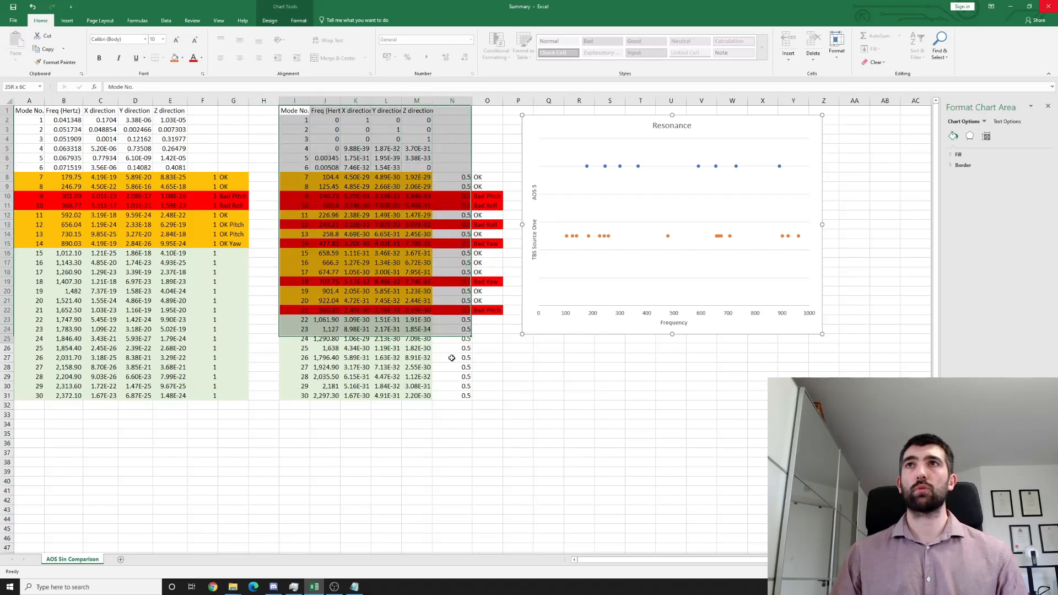
pyautogui.click(451, 462)
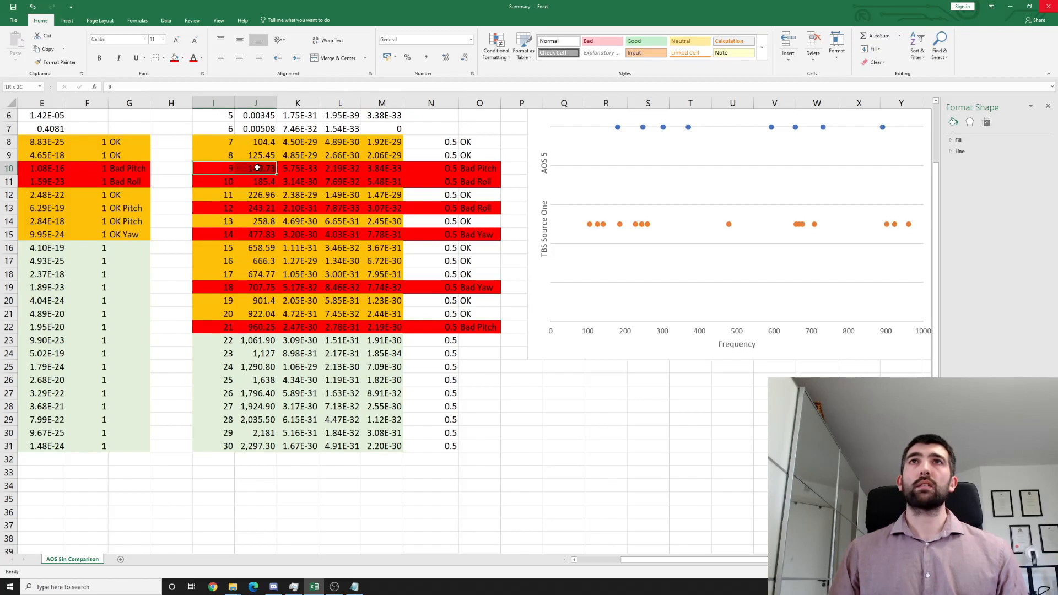
pyautogui.scroll(3)
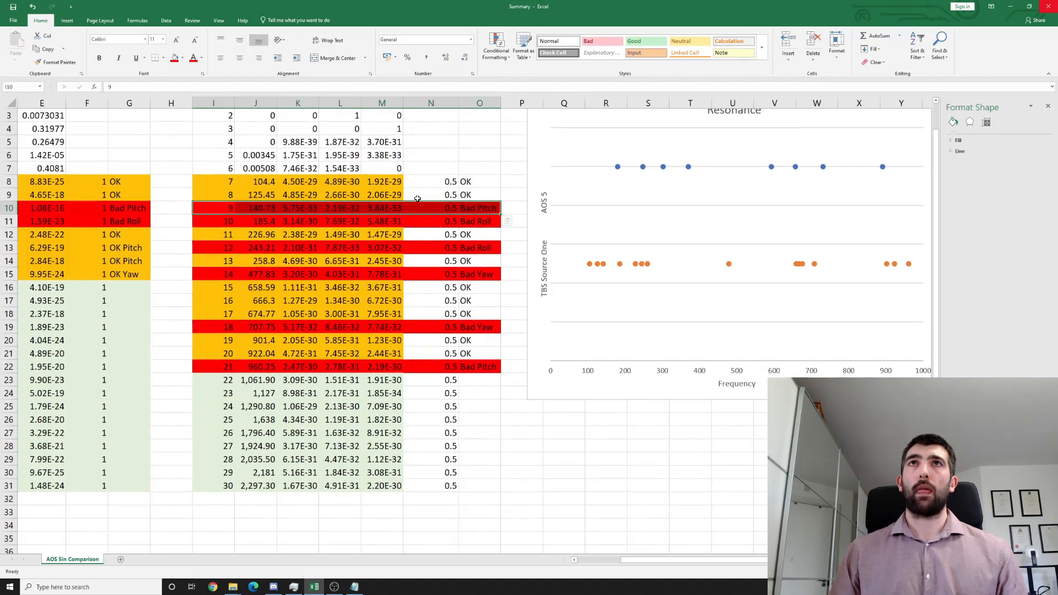
pyautogui.scroll(3)
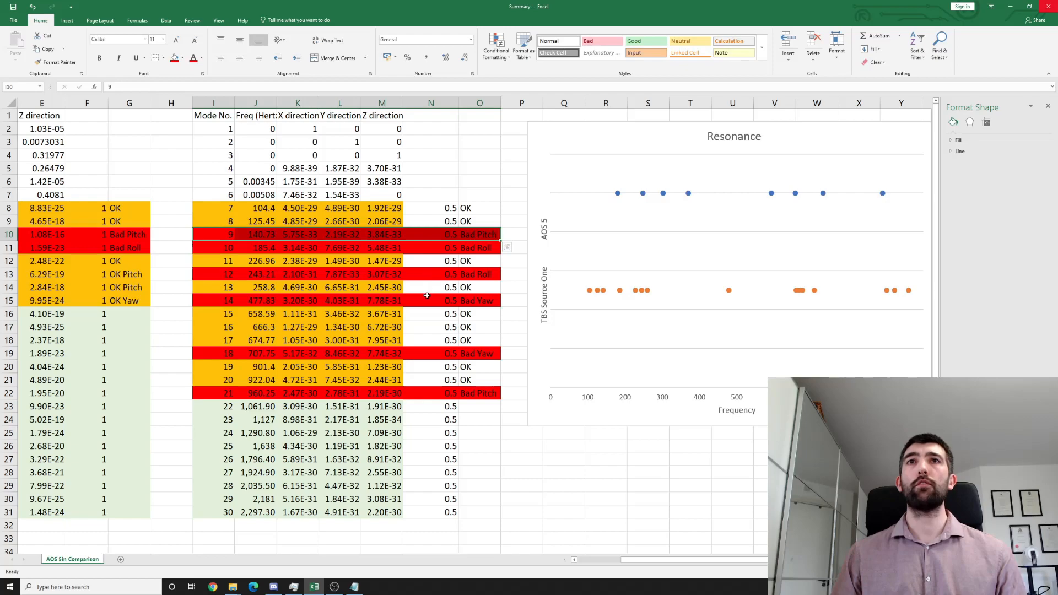
pyautogui.moveTo(424, 334)
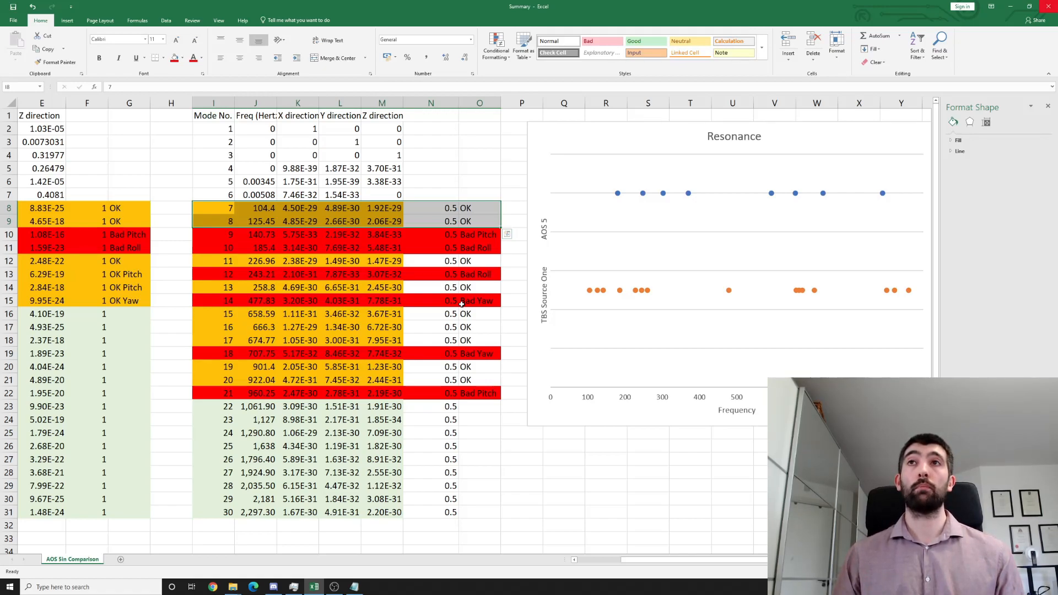
pyautogui.moveTo(487, 262)
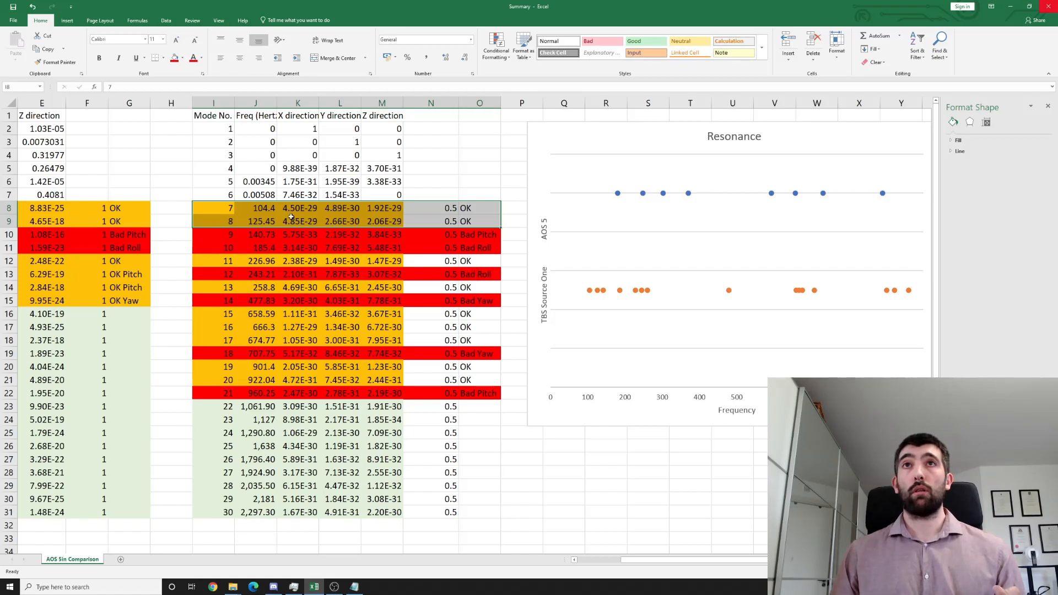
pyautogui.click(256, 207)
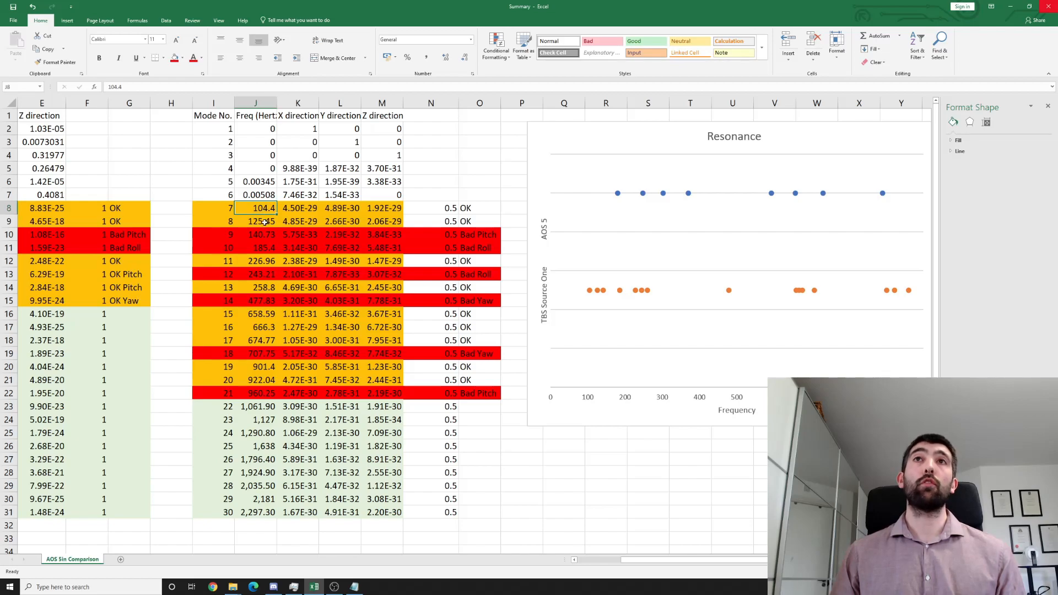
pyautogui.click(255, 222)
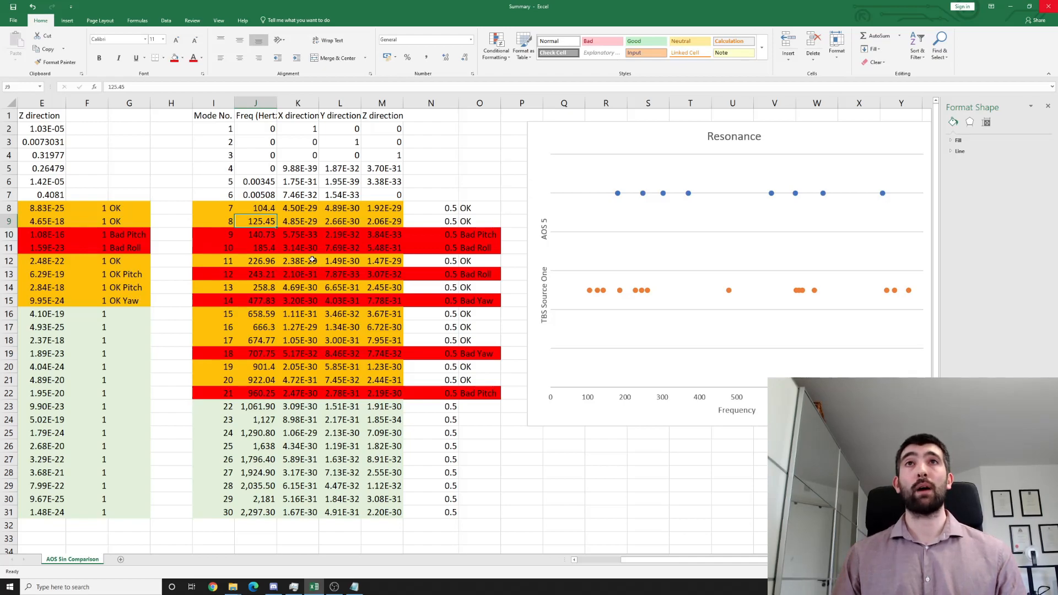
pyautogui.click(213, 207)
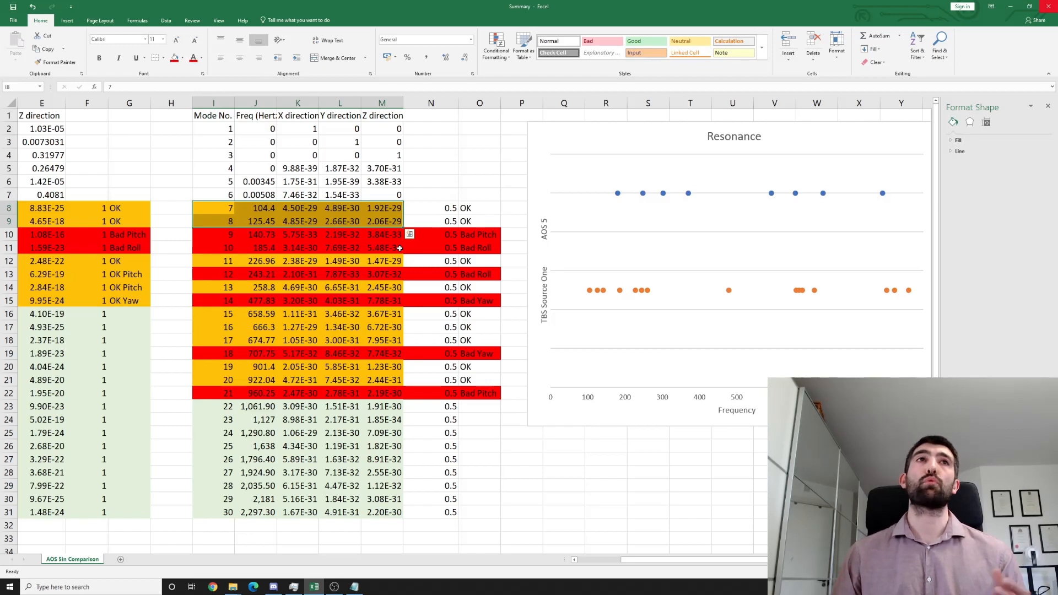
pyautogui.moveTo(426, 213)
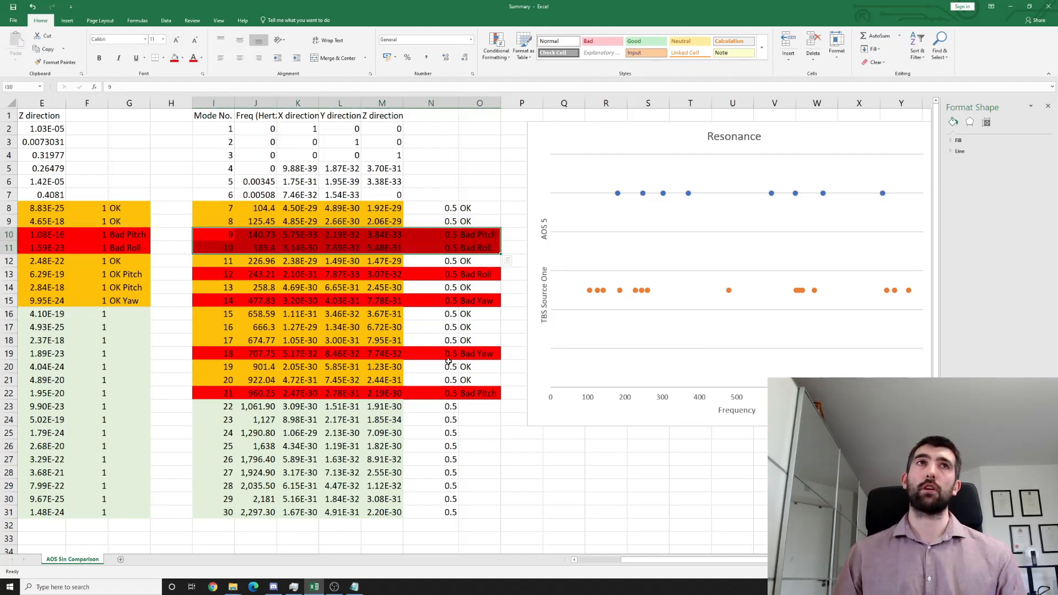
pyautogui.click(563, 432)
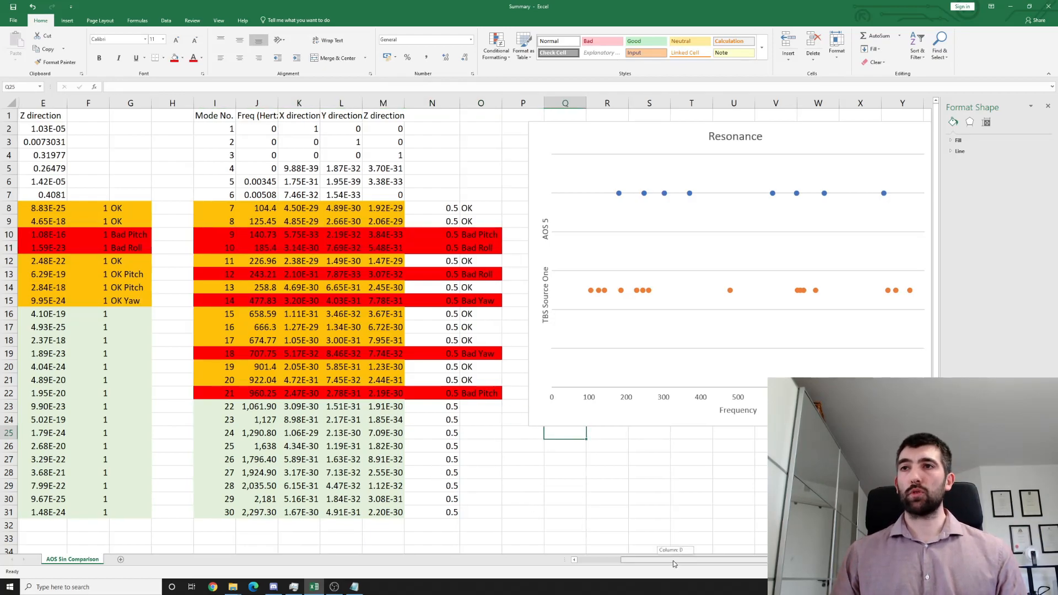
pyautogui.hscroll(-3)
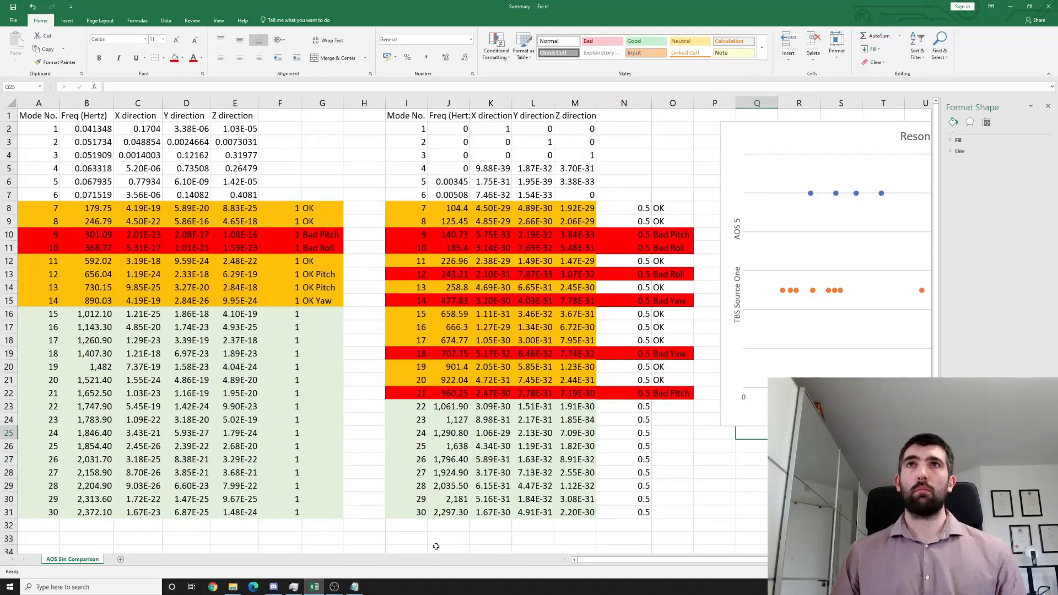
pyautogui.moveTo(369, 519)
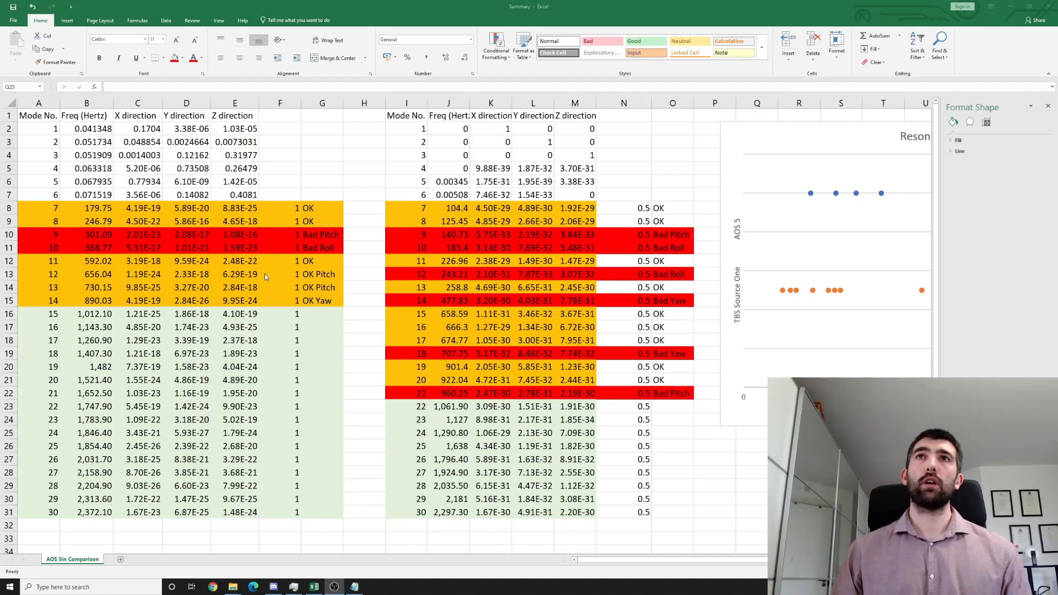
pyautogui.moveTo(315, 214)
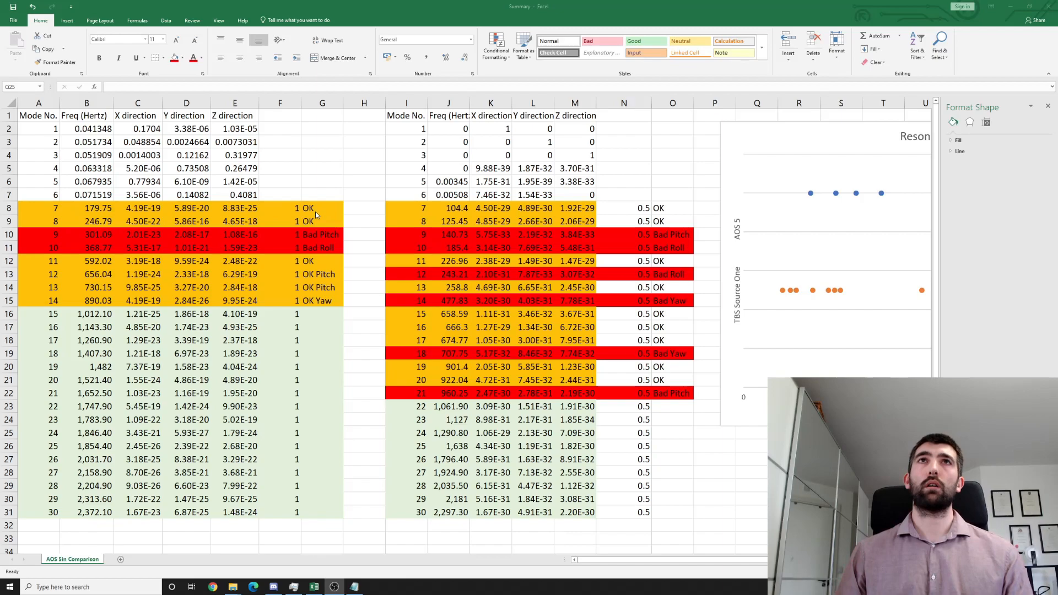
pyautogui.moveTo(39, 211)
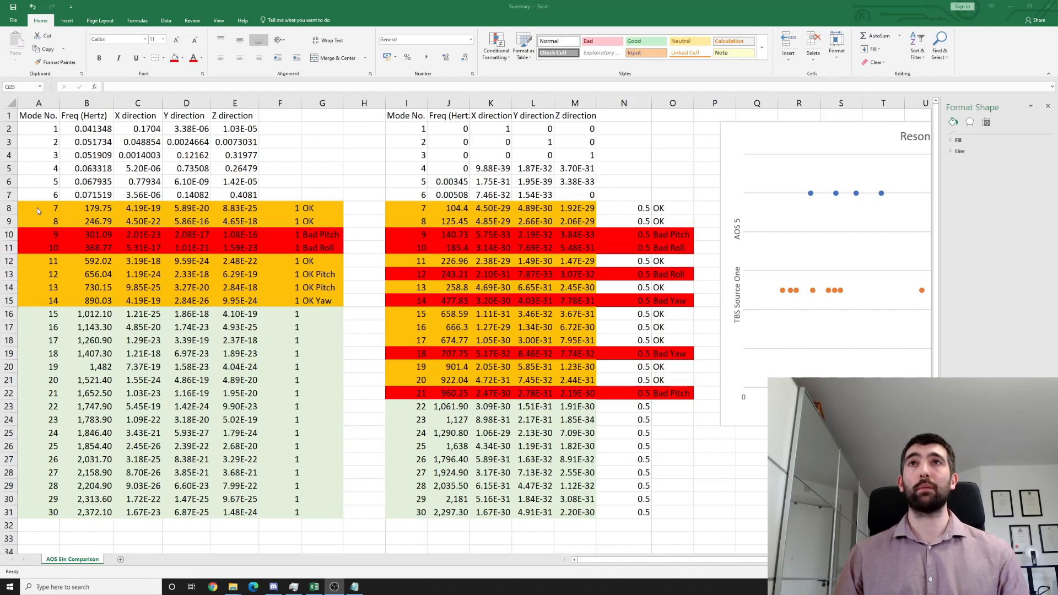
pyautogui.moveTo(316, 292)
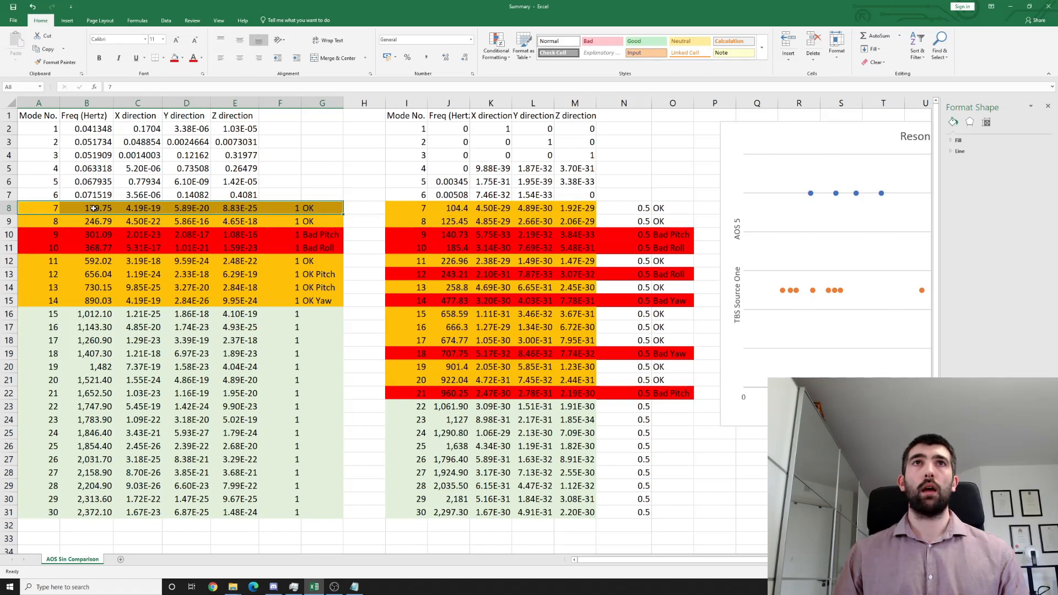
pyautogui.click(87, 208)
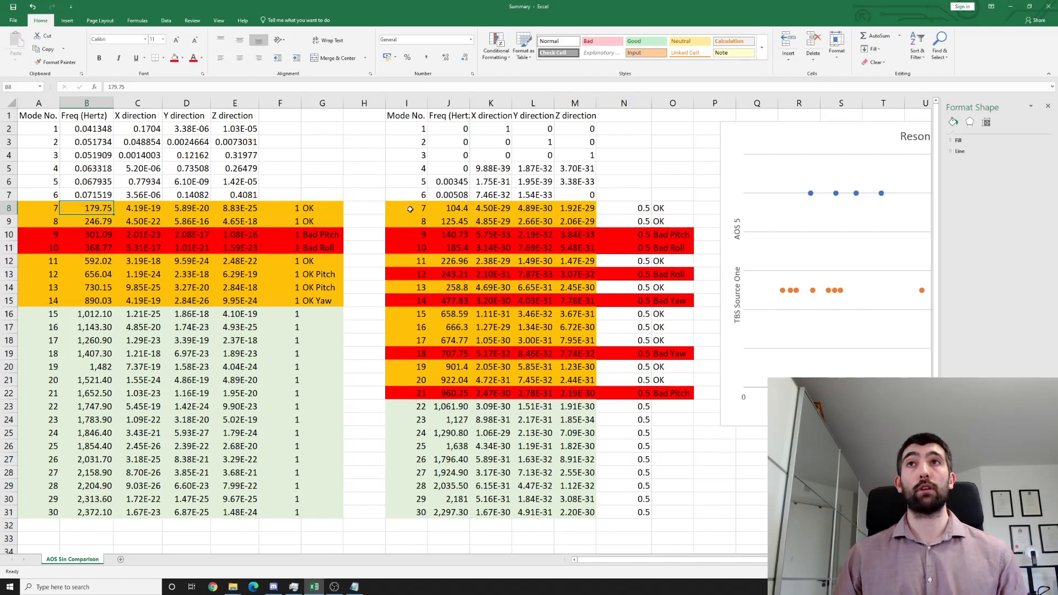
pyautogui.moveTo(265, 223)
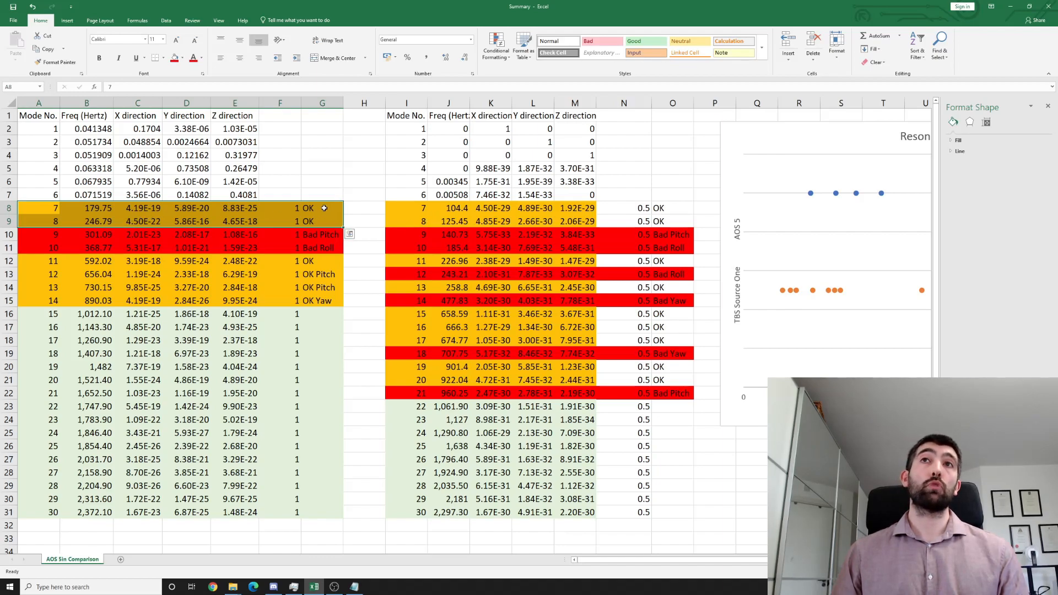
pyautogui.moveTo(320, 217)
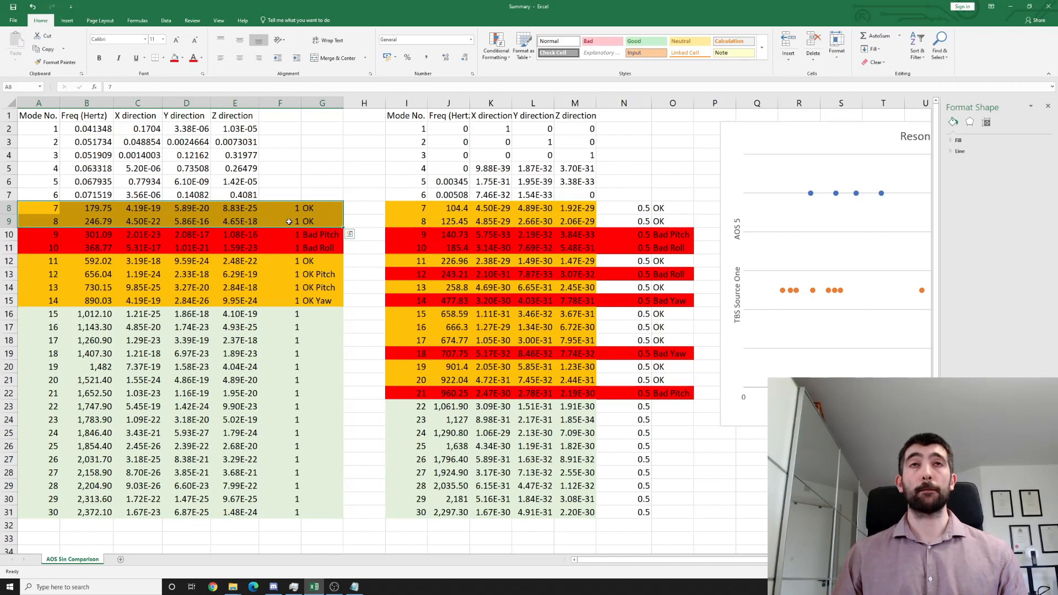
pyautogui.click(279, 221)
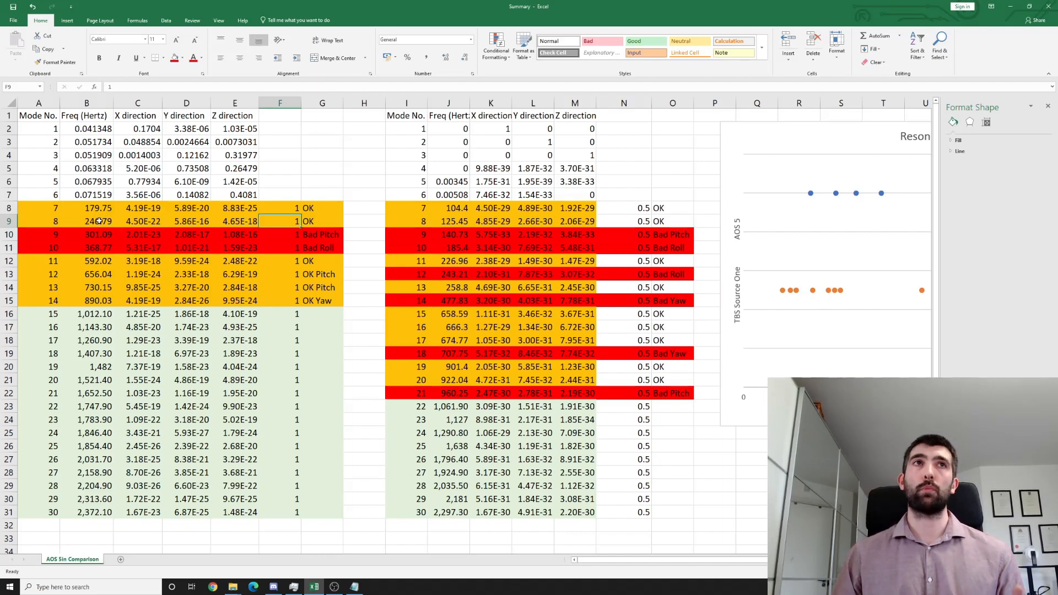
pyautogui.click(38, 234)
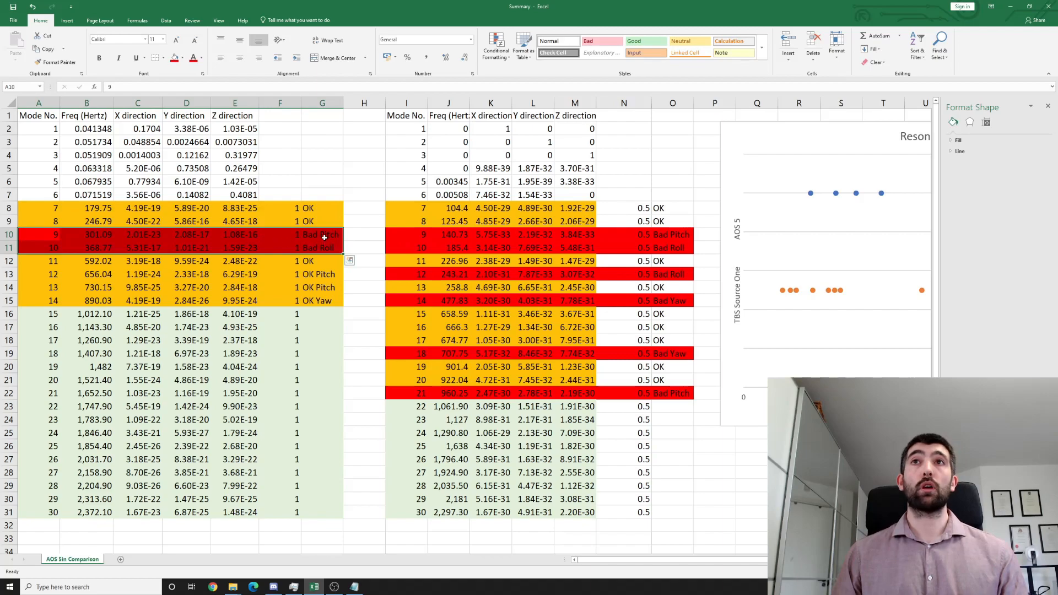
pyautogui.click(322, 247)
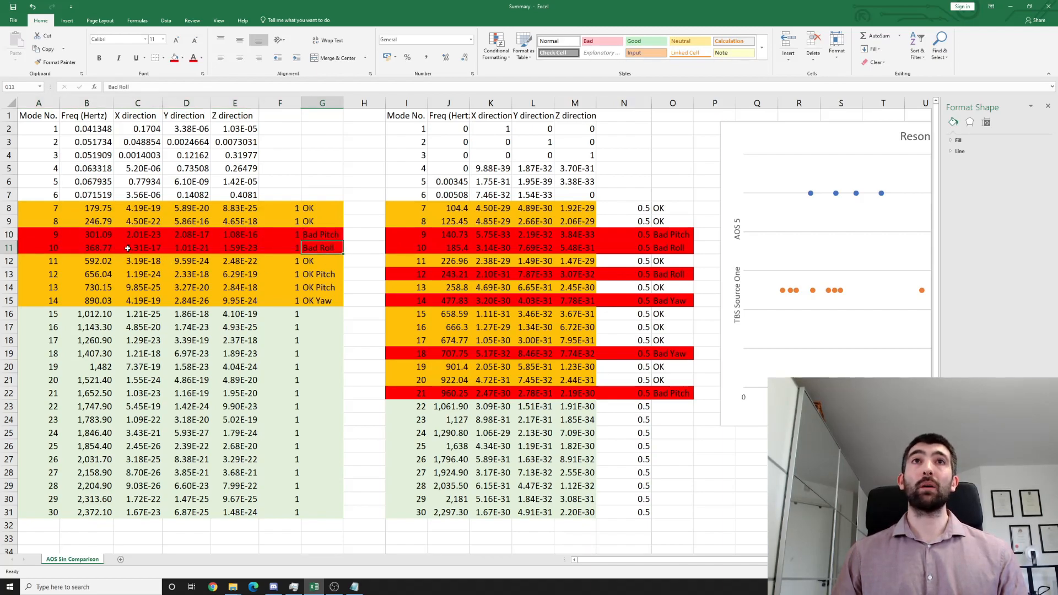
pyautogui.click(86, 234)
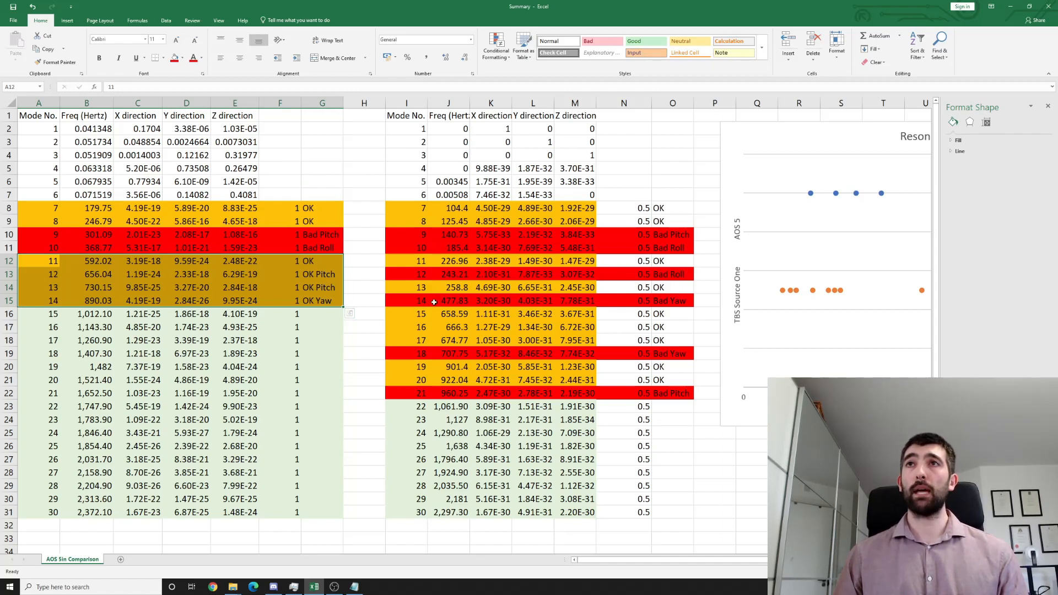
pyautogui.moveTo(432, 313)
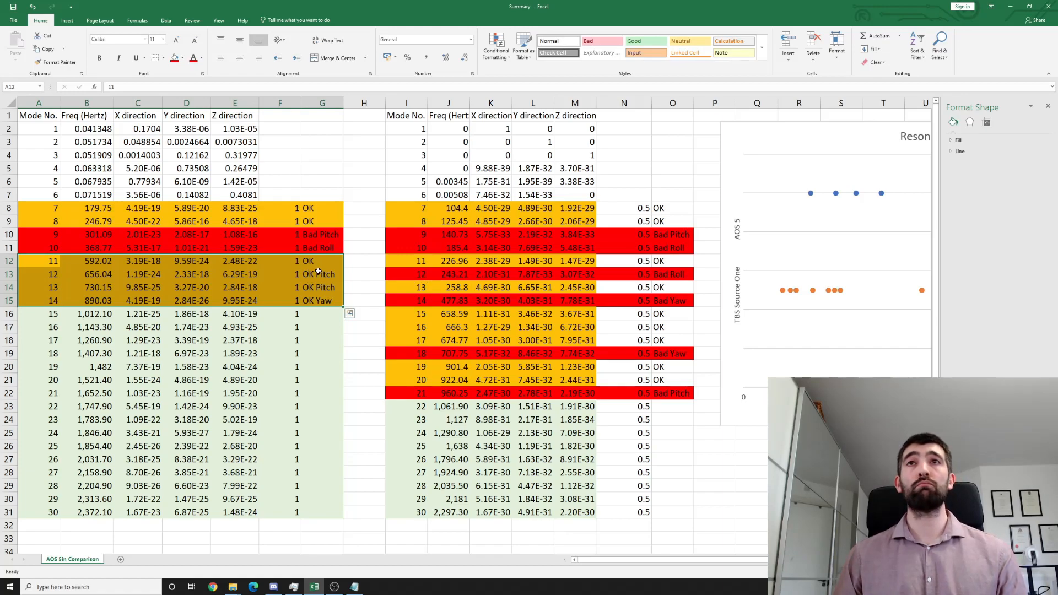
pyautogui.moveTo(359, 276)
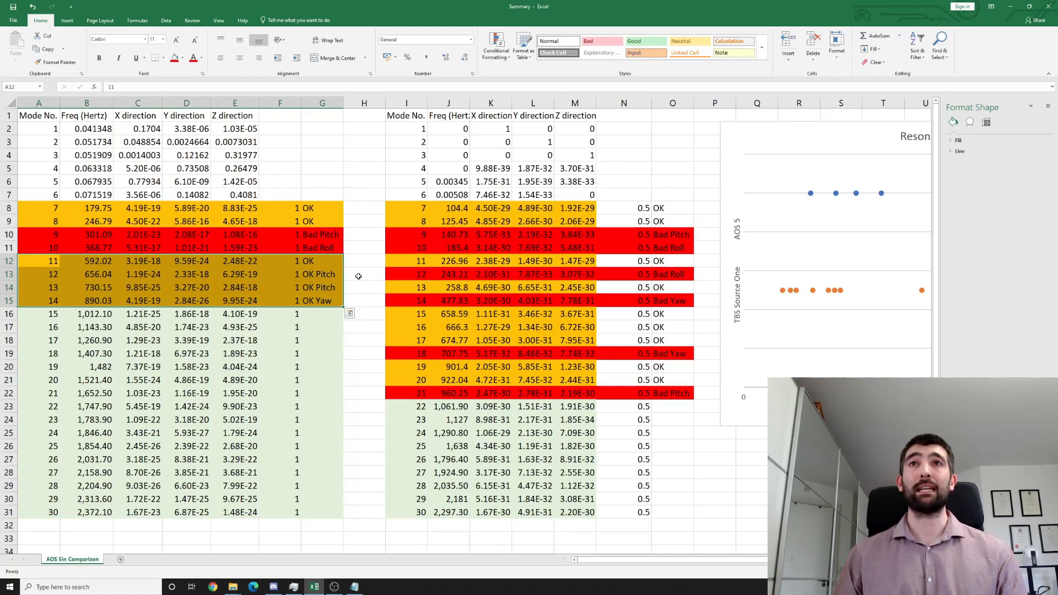
pyautogui.click(279, 273)
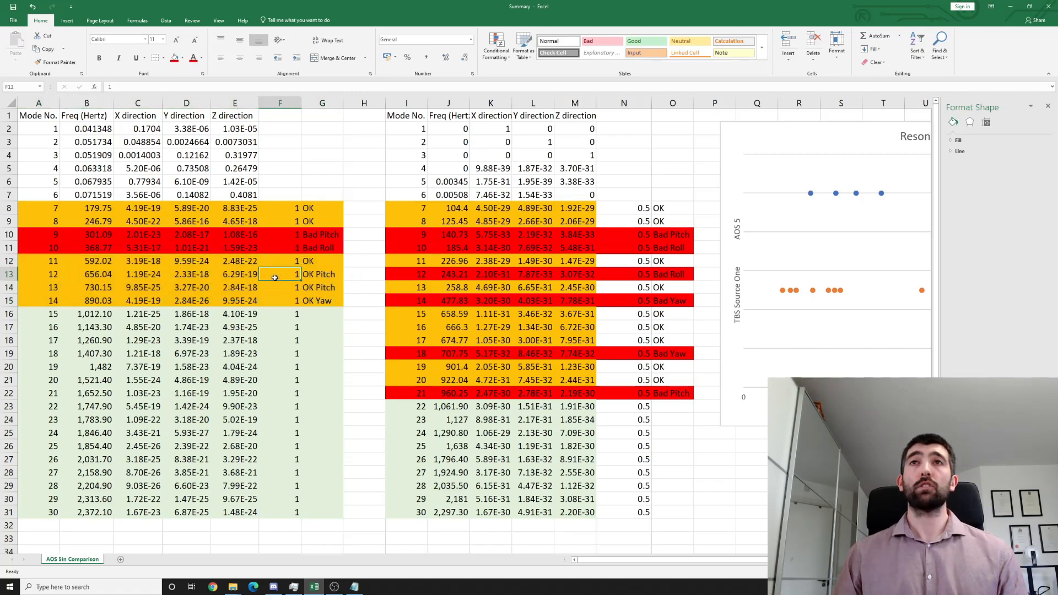